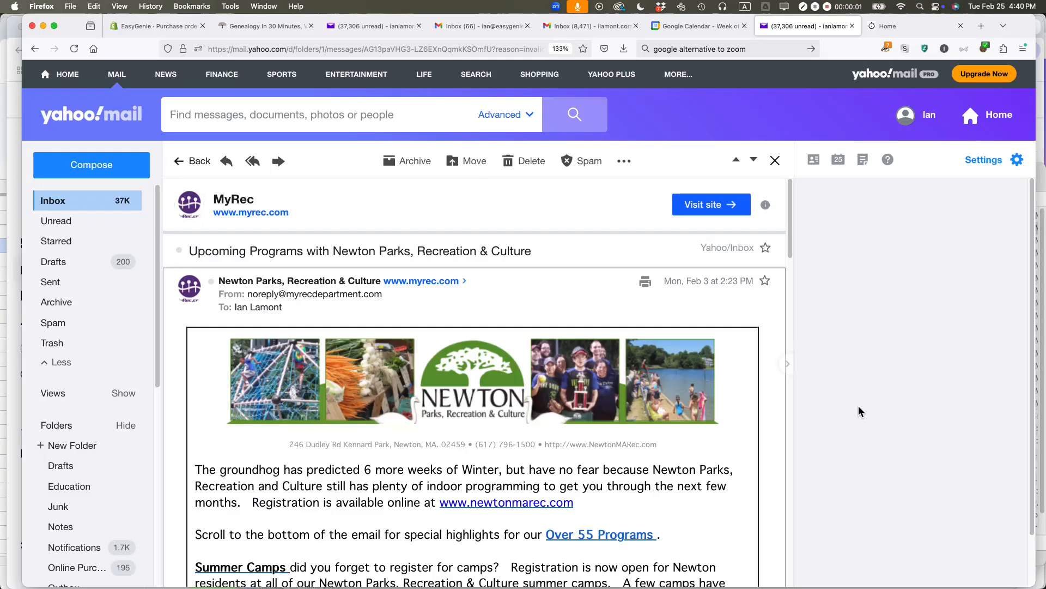
mouse_move(863, 407)
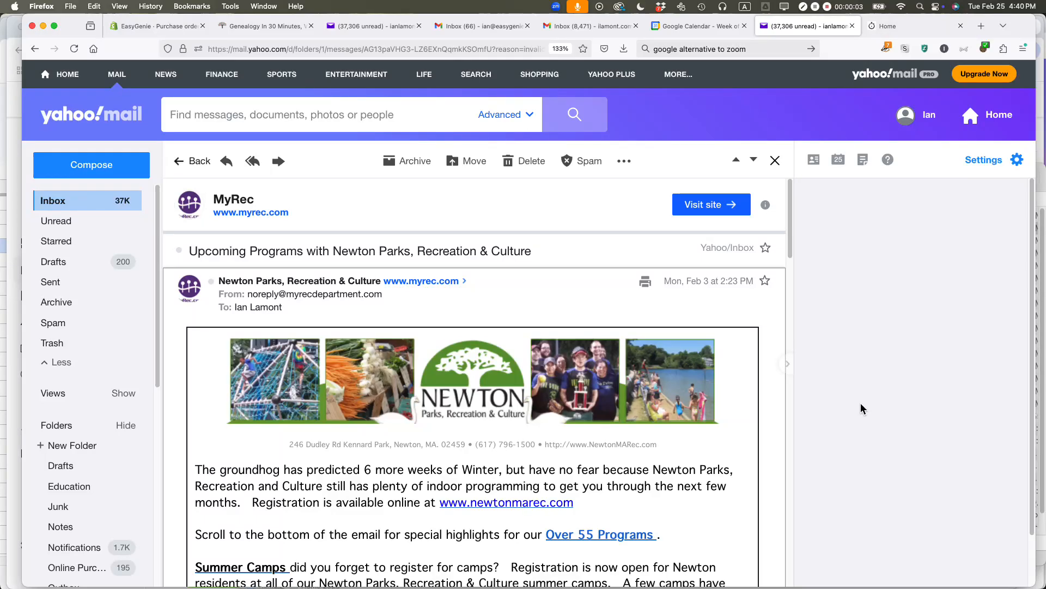
mouse_move(913, 425)
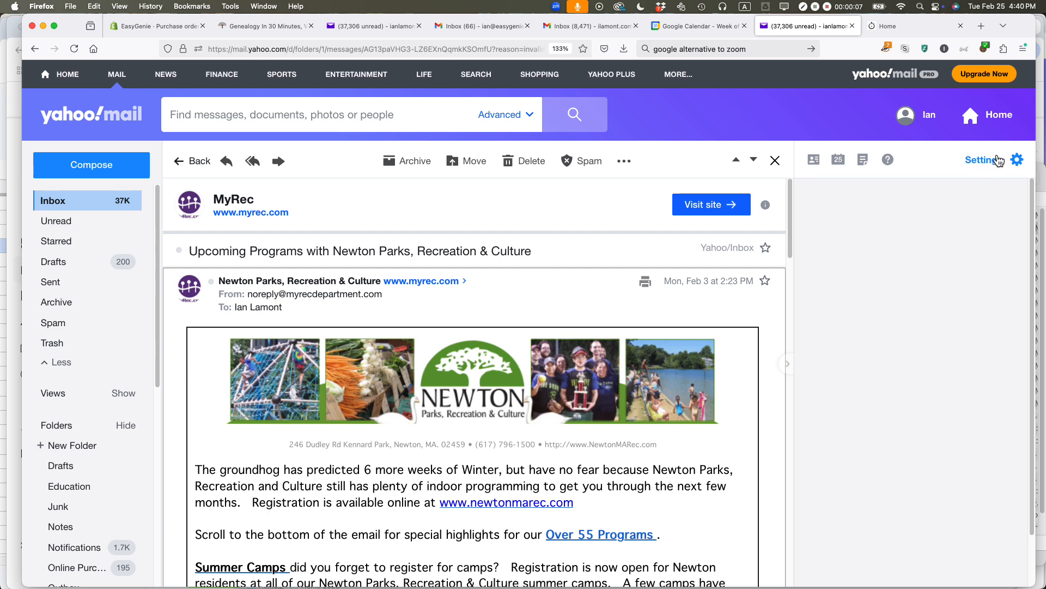
- Open Yahoo Mail's full settings page via Settings and More Settings
left_click(1017, 160)
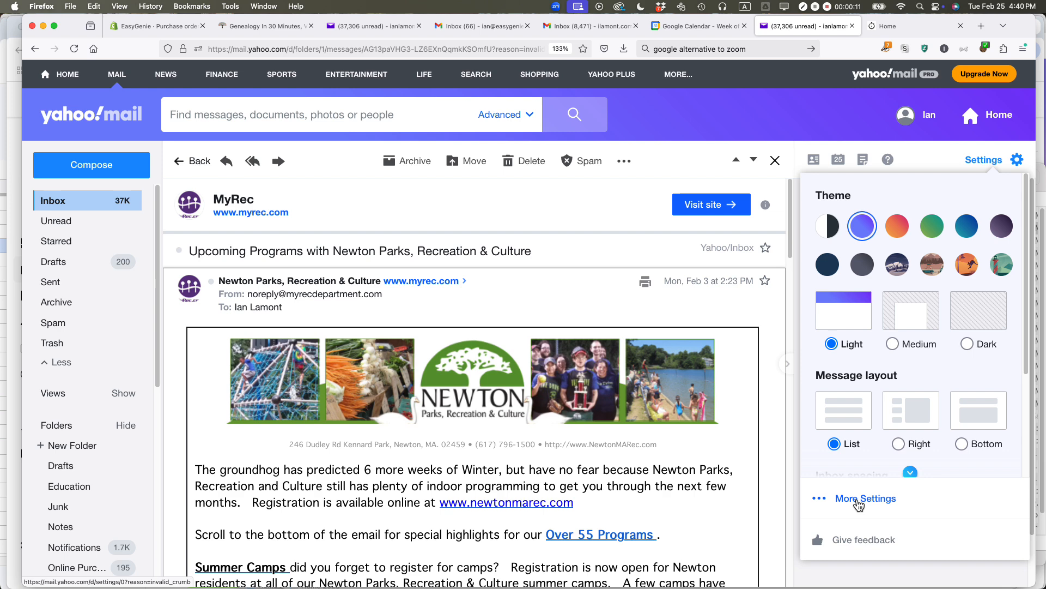
left_click(865, 497)
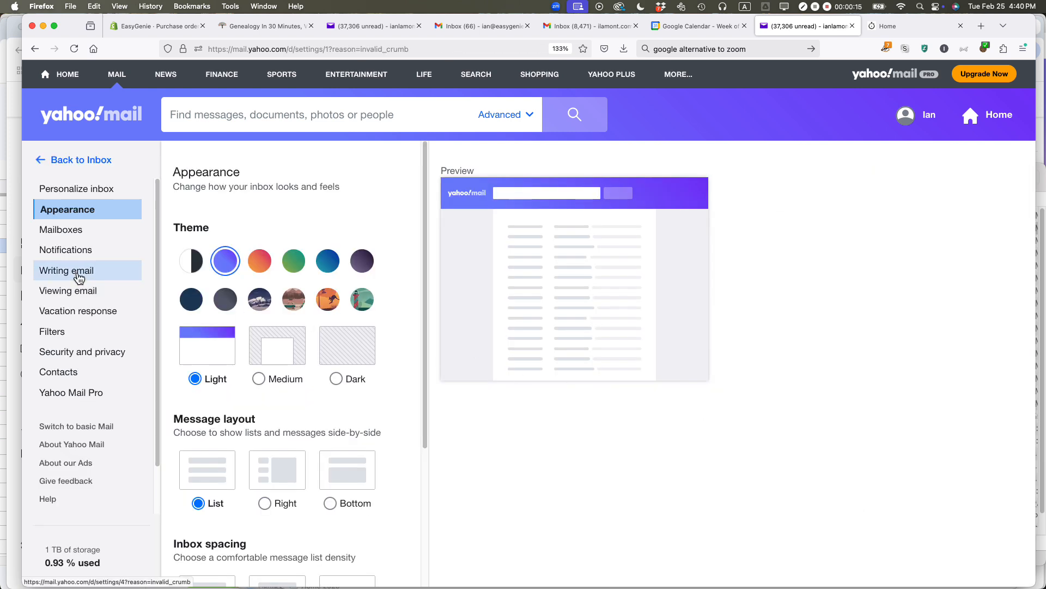
- Switch on the account signature under Writing email settings
left_click(69, 270)
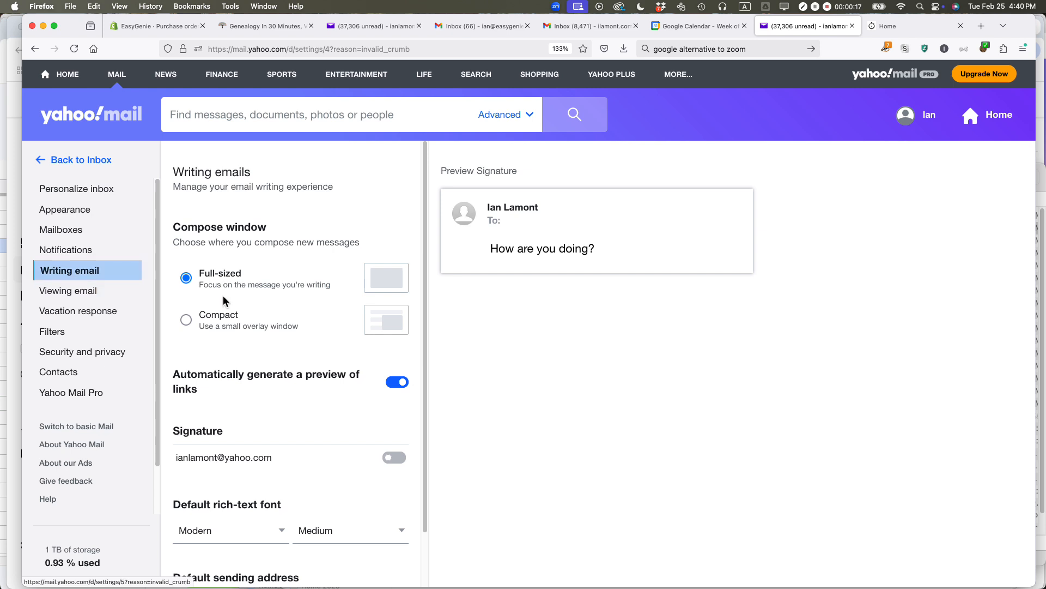
scroll("down", 3)
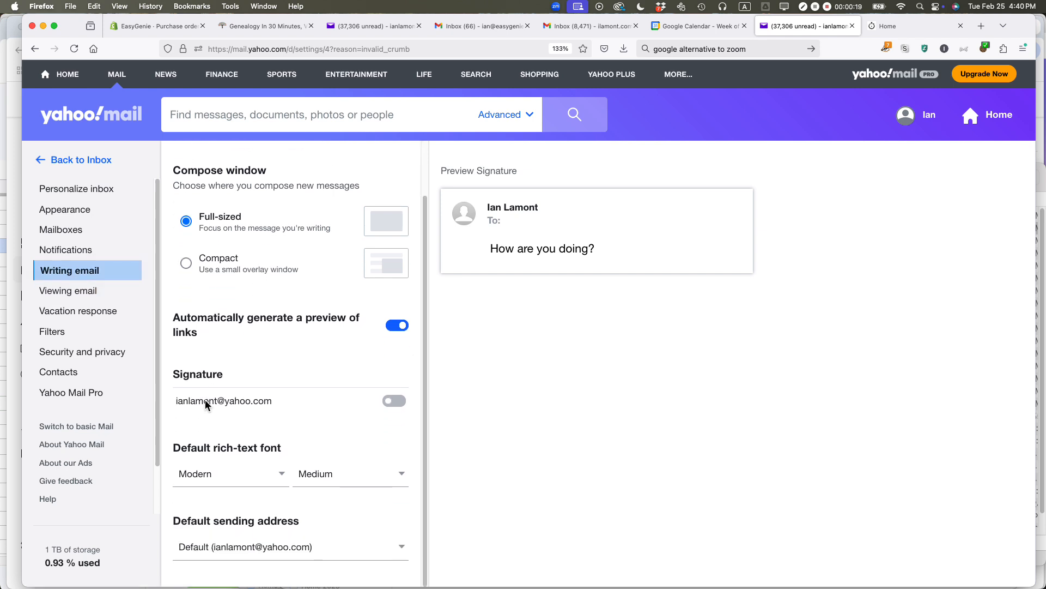
mouse_move(414, 388)
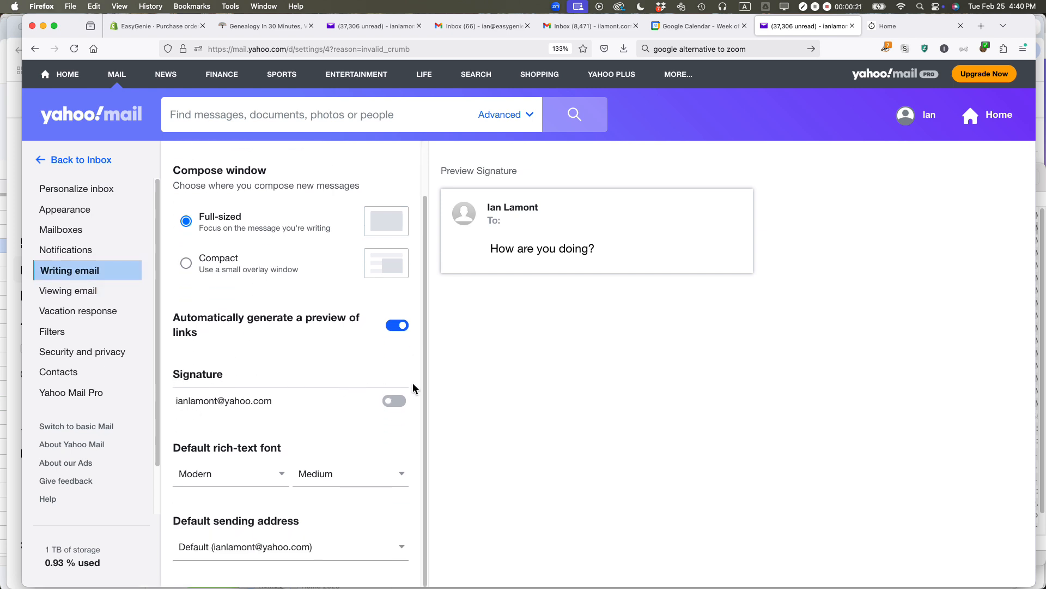
left_click(393, 401)
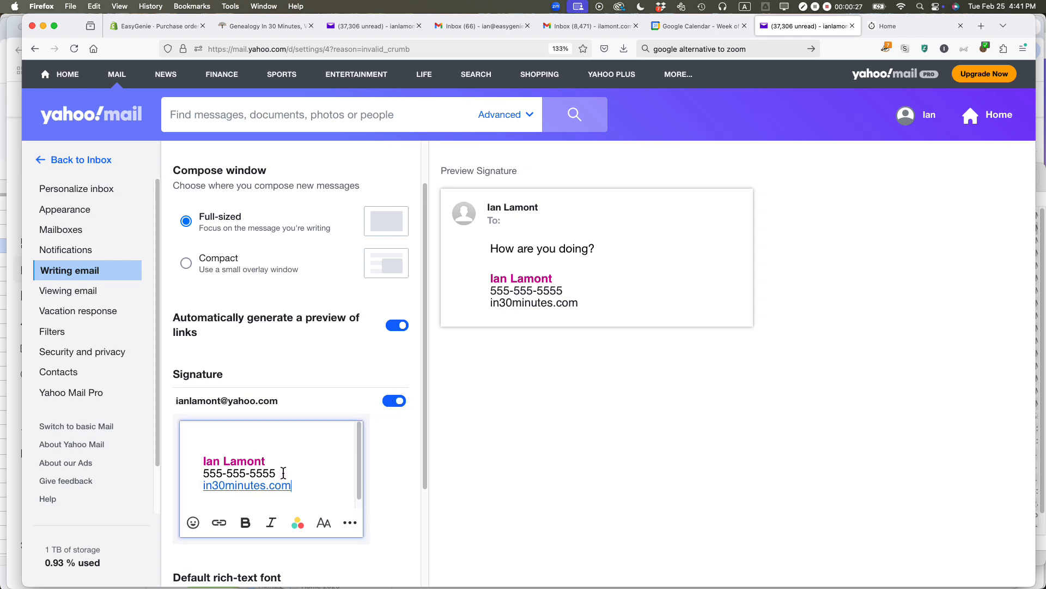
- Delete the existing signature text so the signature box is empty
double_click(261, 472)
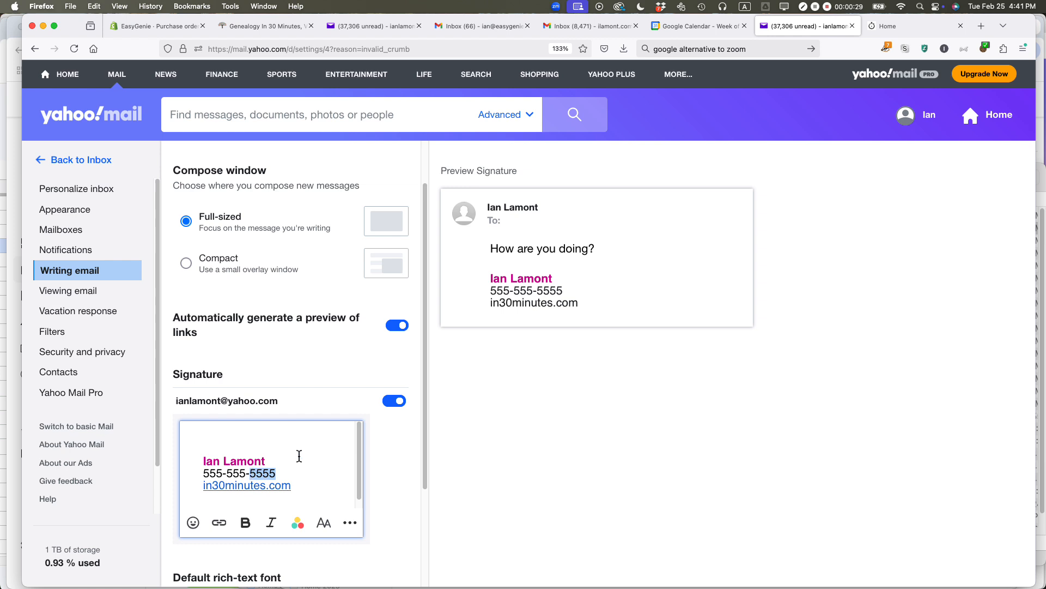
mouse_move(294, 455)
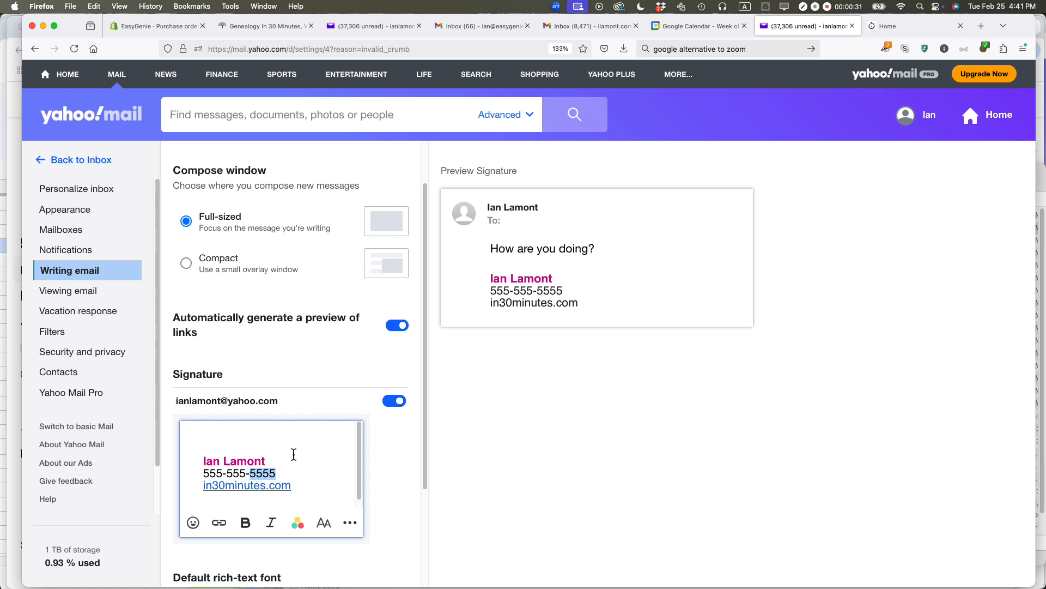
type("7777")
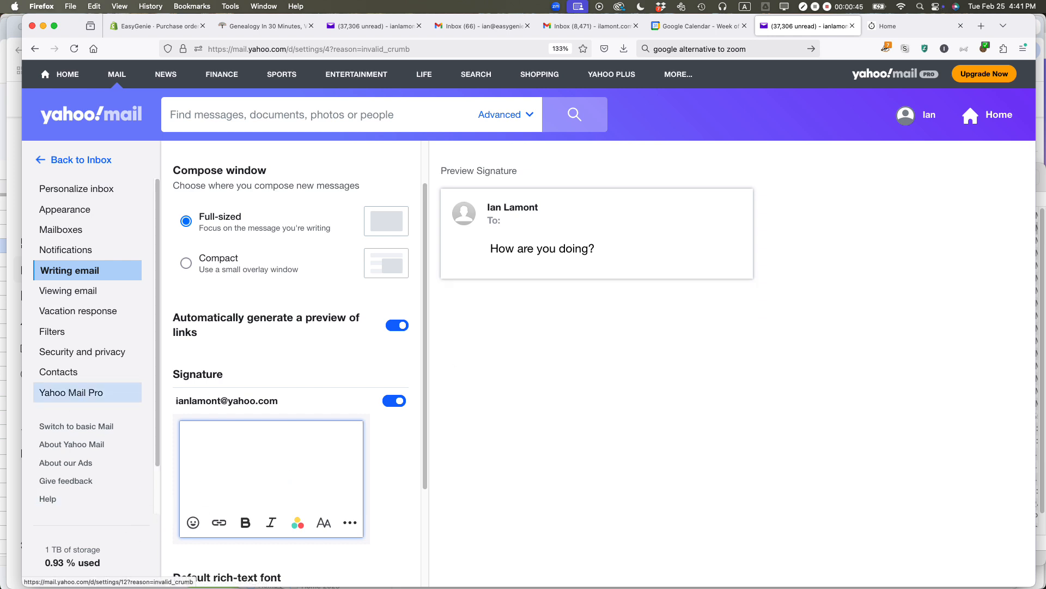
- Type 'Ian Lamont', 'Founder of In 30 Minutes' and 'in30minutes.com' as the signature
type("Ian La")
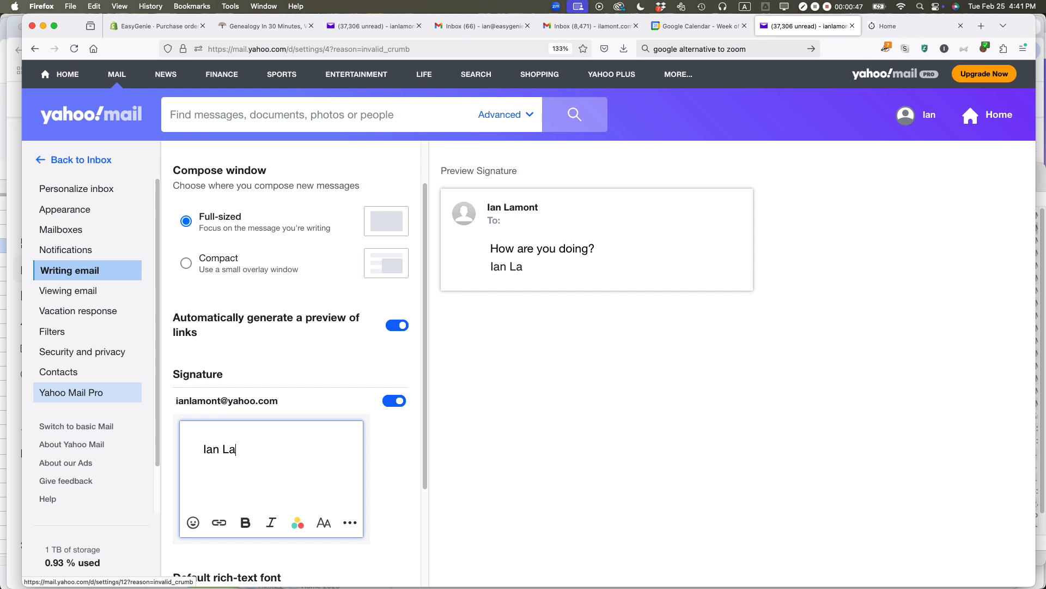
type("mont")
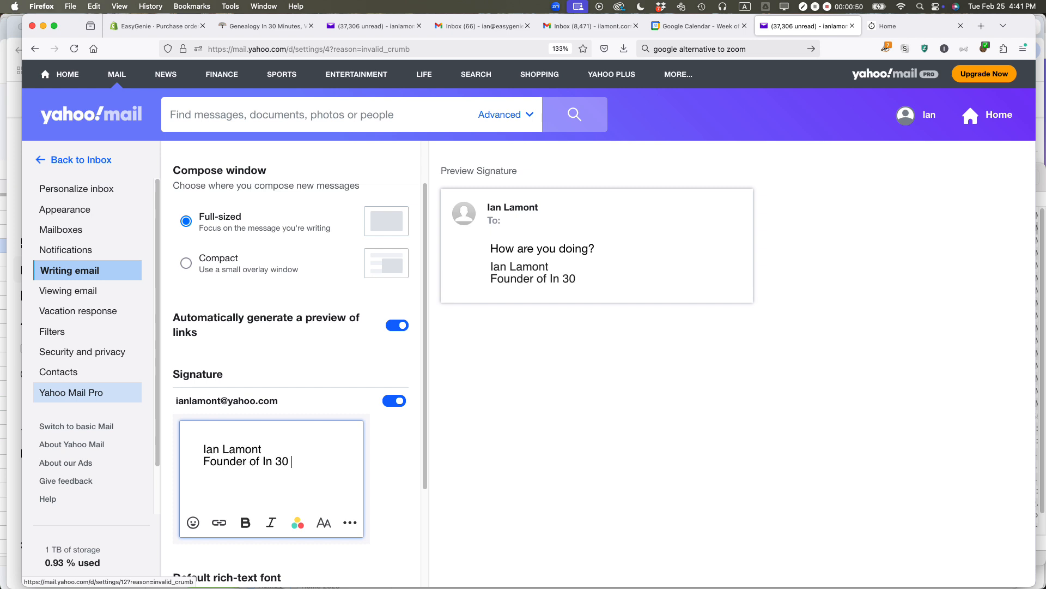
type("Minutes")
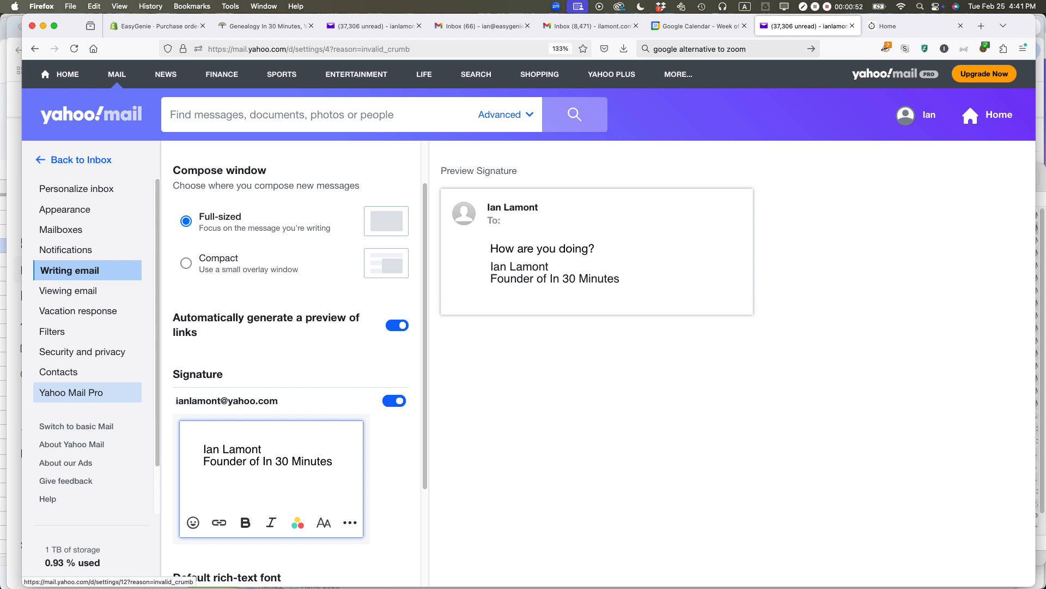
type("in30minutes.com")
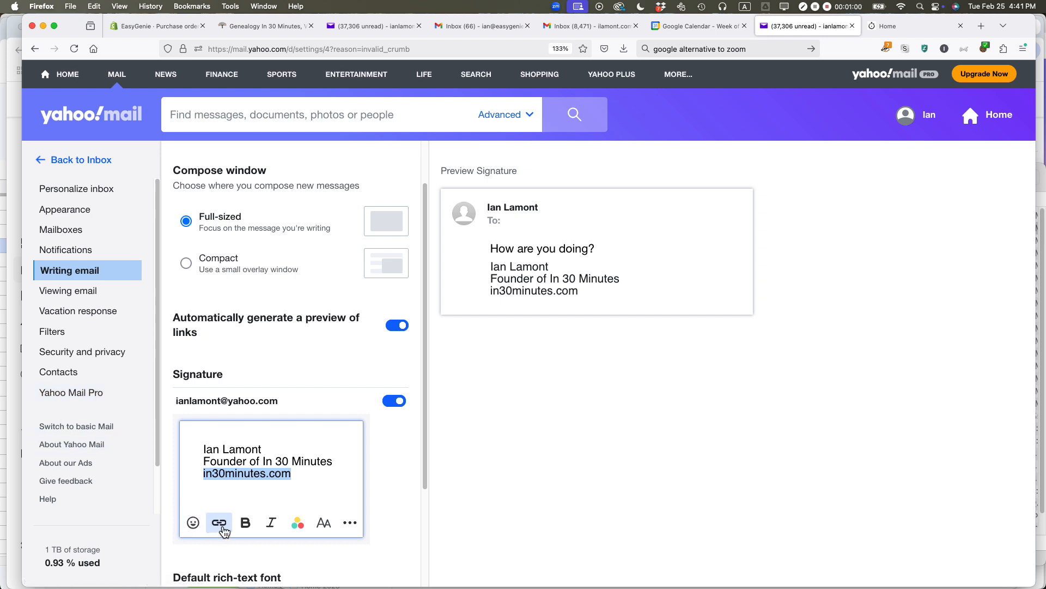
left_click(219, 522)
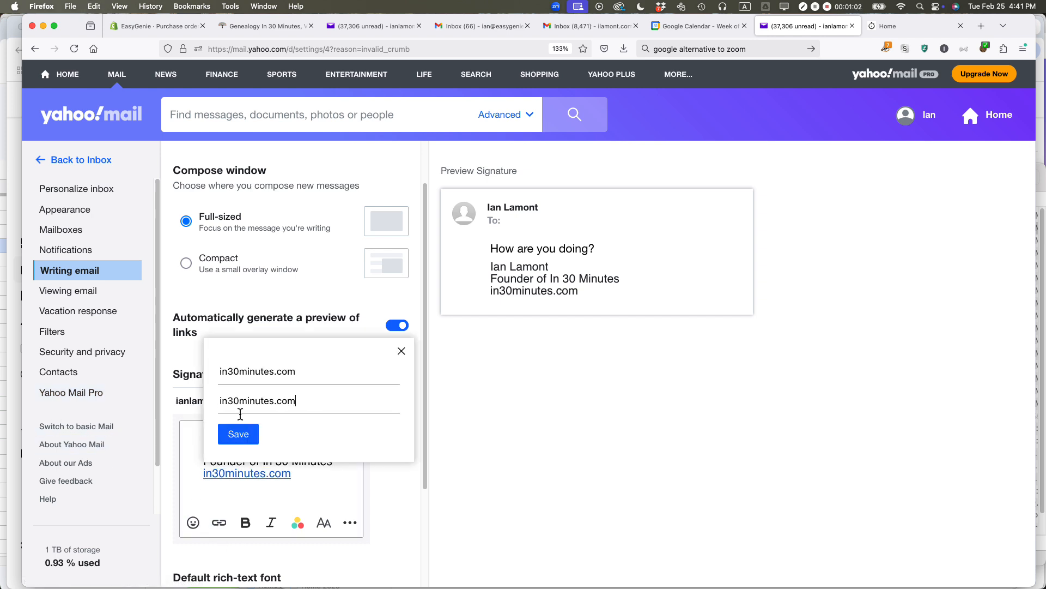
type("h")
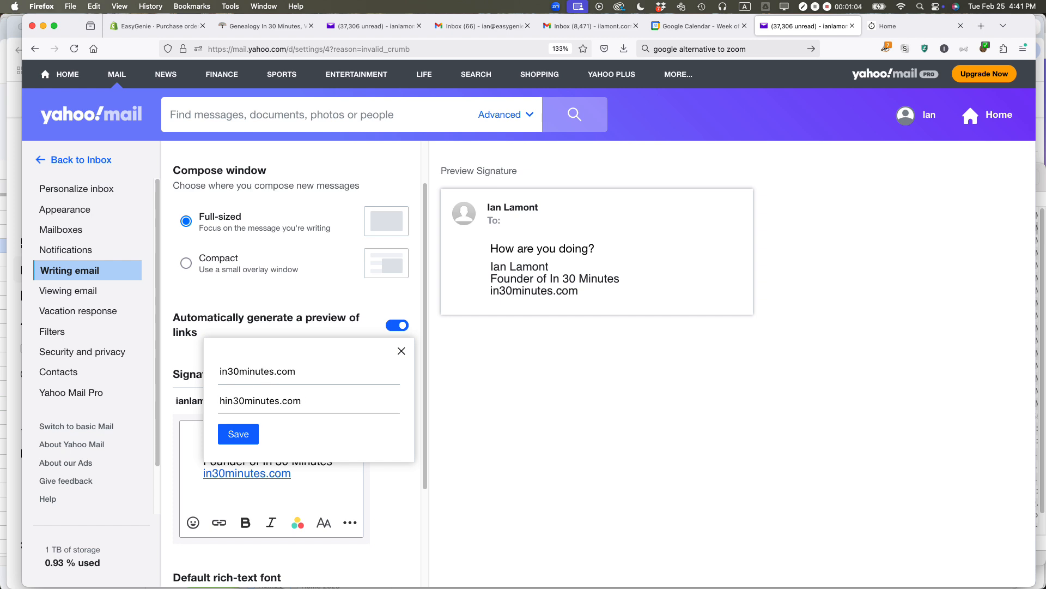
type("https://")
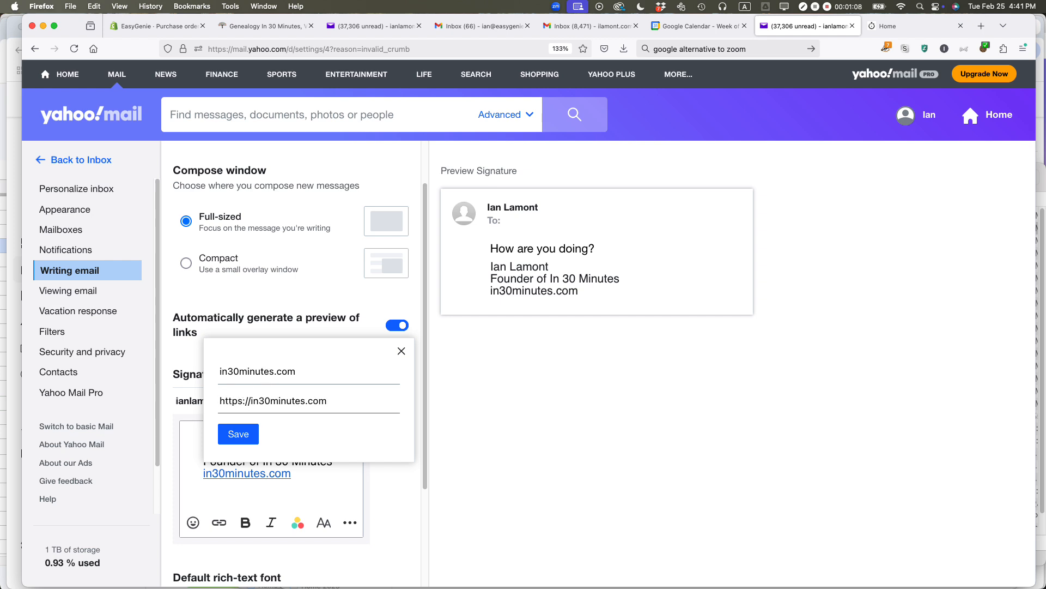
left_click(238, 434)
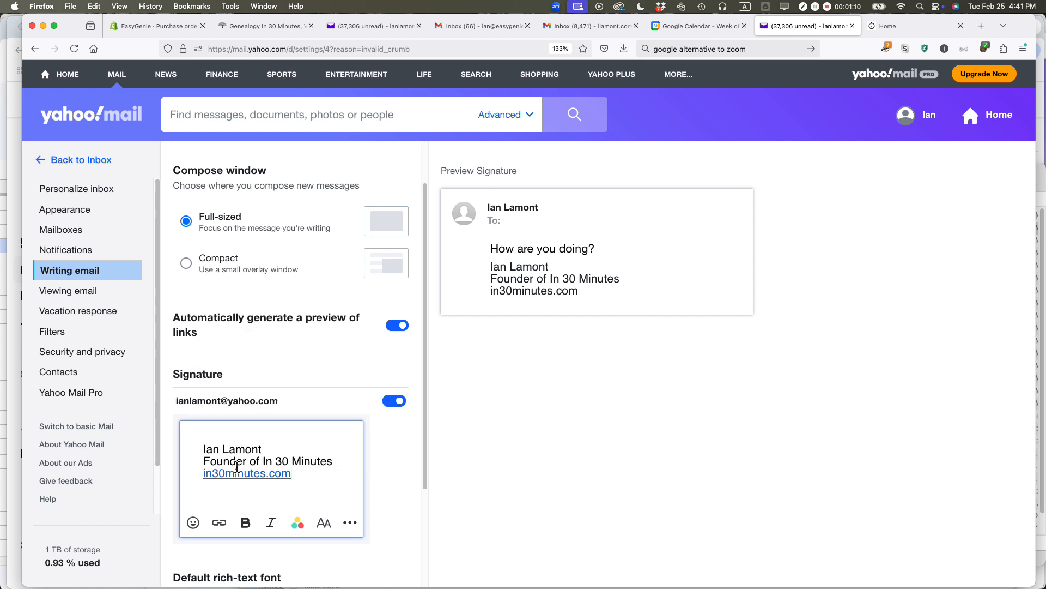
- Bold the name 'Ian Lamont' and colour the Founder line pink
double_click(231, 448)
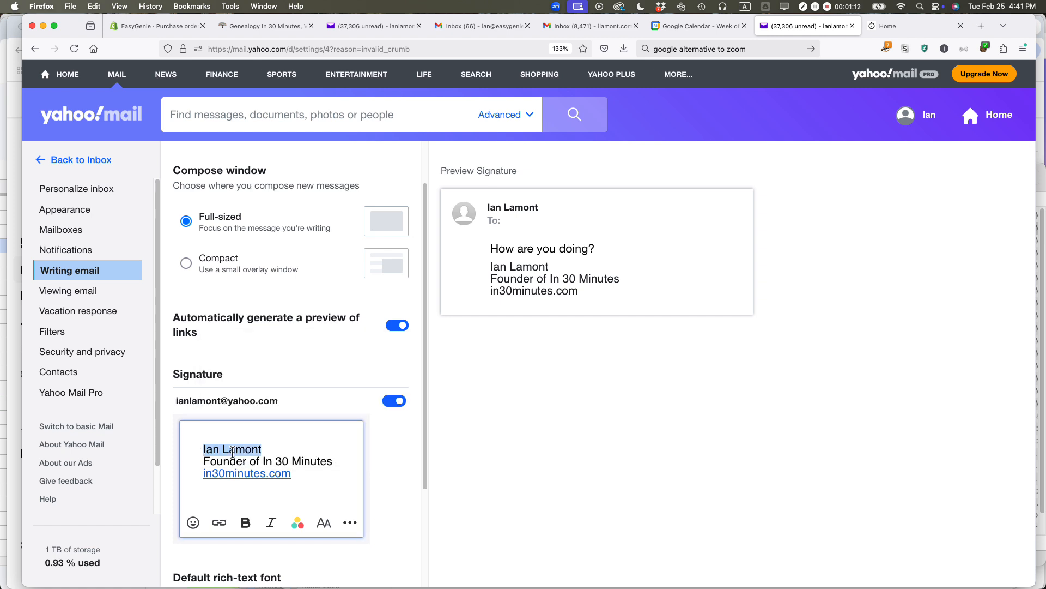
left_click(244, 523)
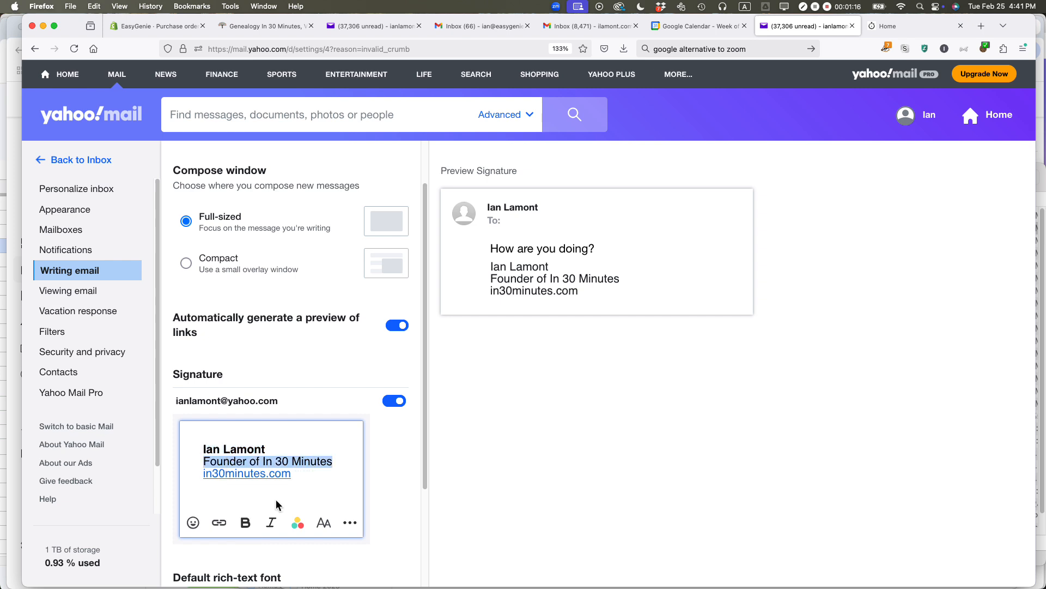
left_click(298, 523)
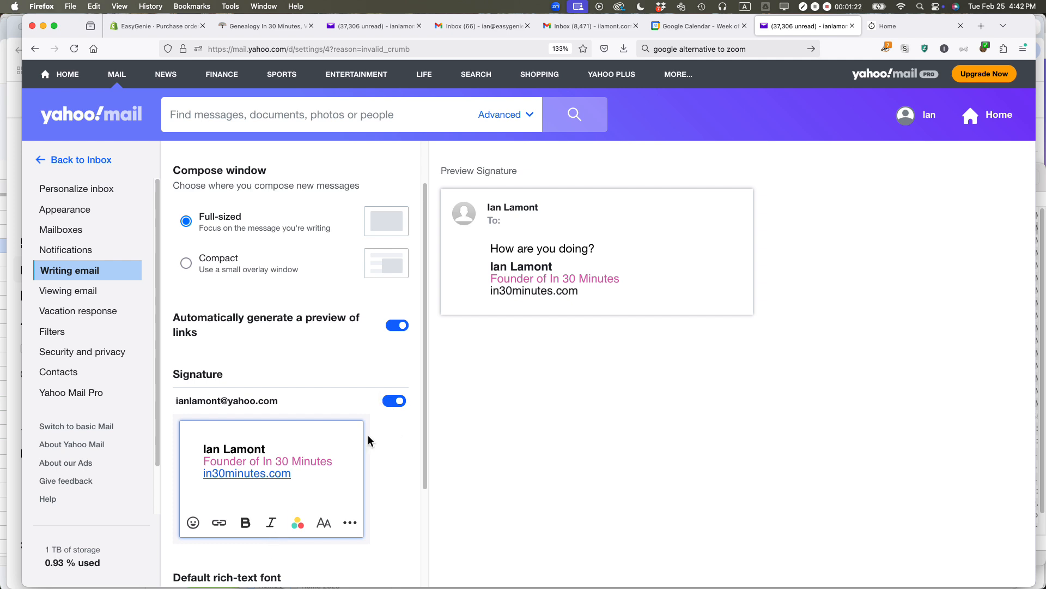
mouse_move(367, 440)
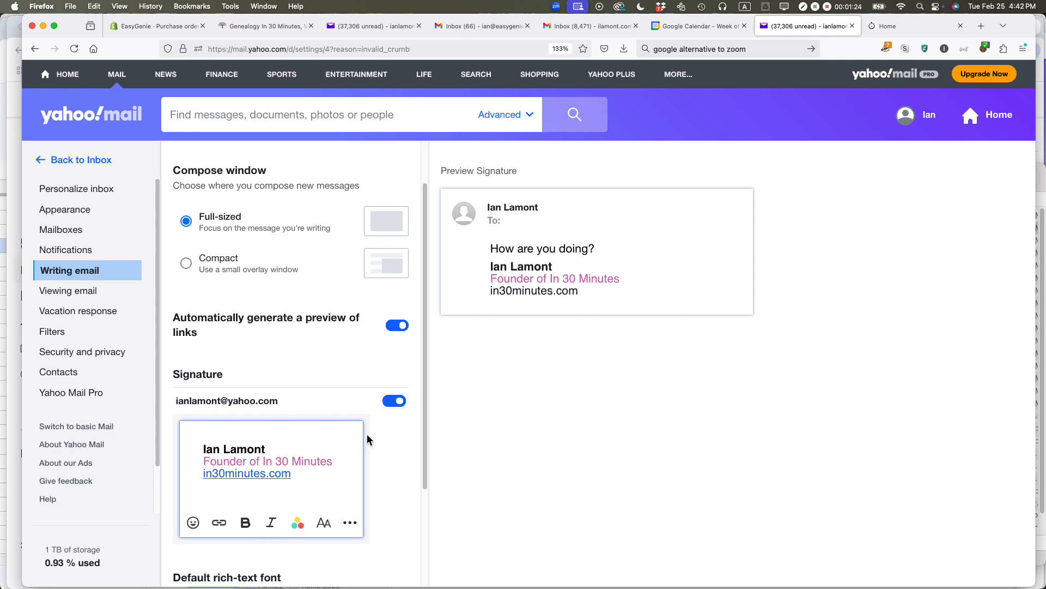